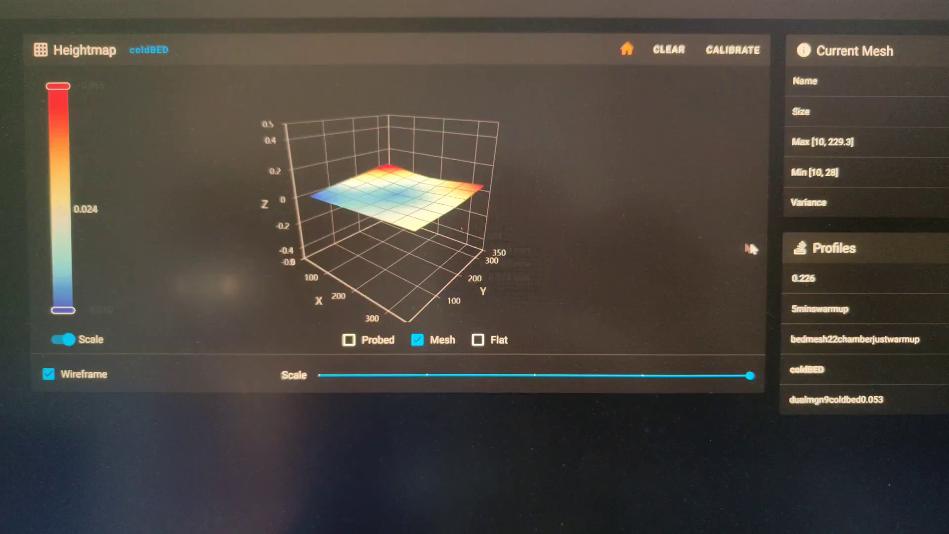
Step: Bring up the Bed Mesh Calibrate confirmation from the Heightmap panel
left_click(835, 269)
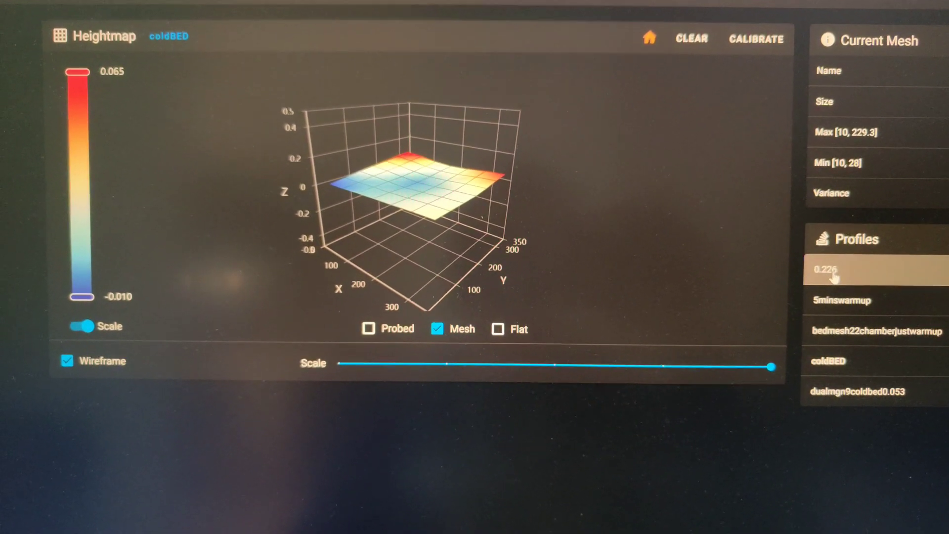
left_click(835, 269)
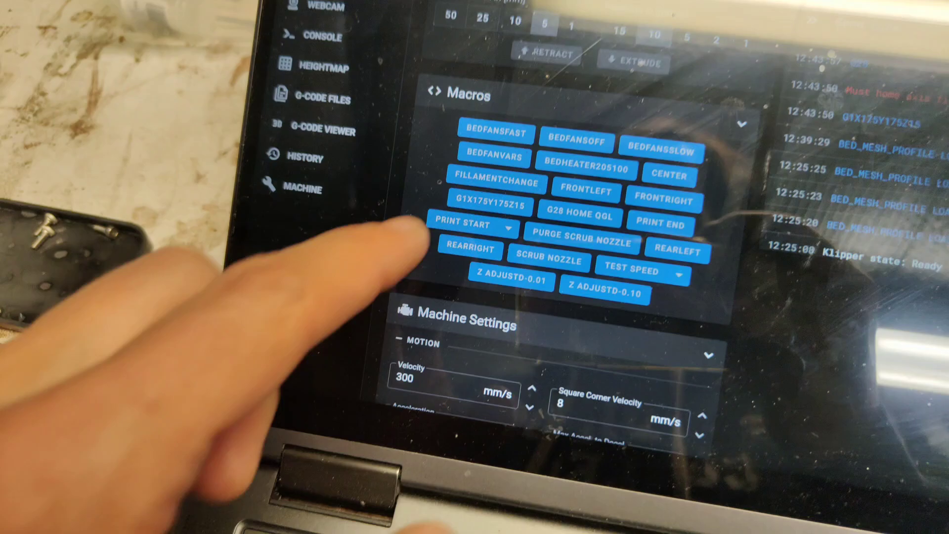
left_click(320, 36)
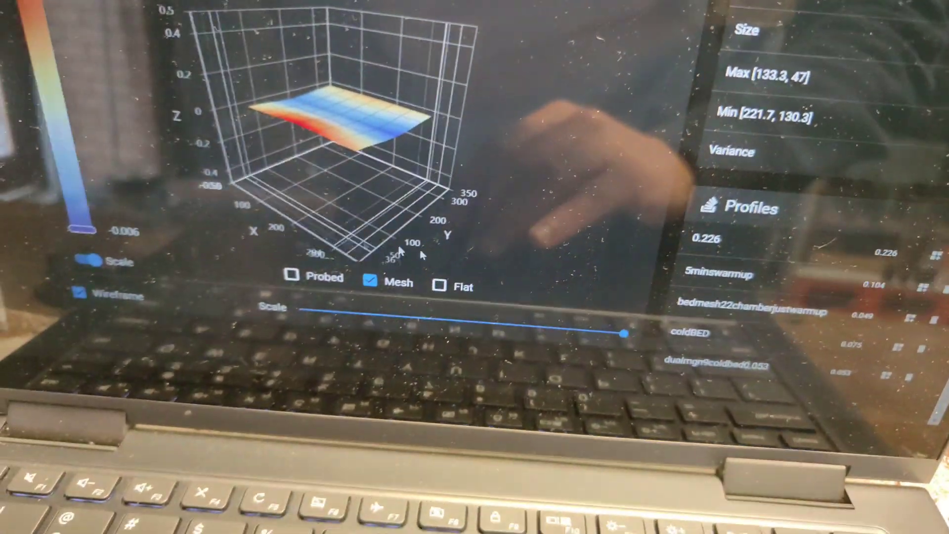
left_click(579, 198)
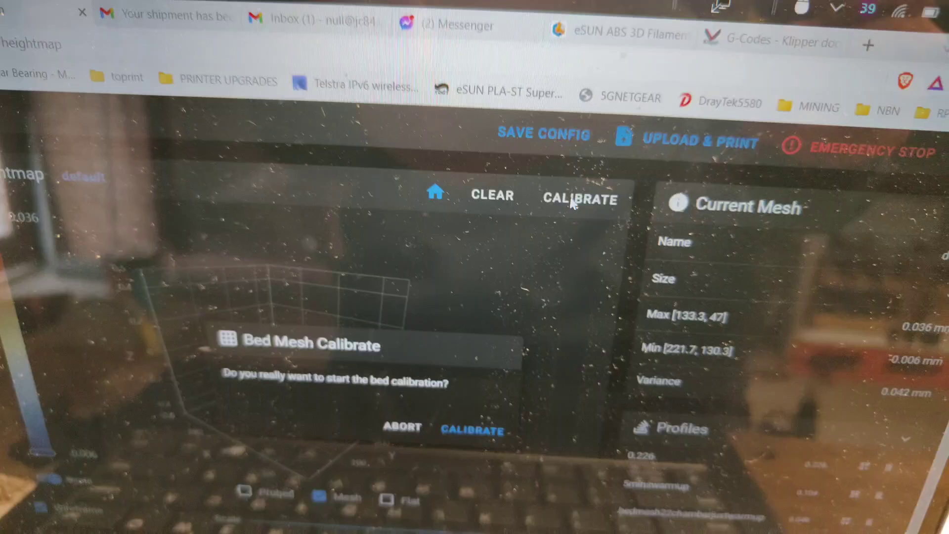
Step: Confirm the bed mesh calibration, then return to the printer dashboard overview
left_click(473, 430)
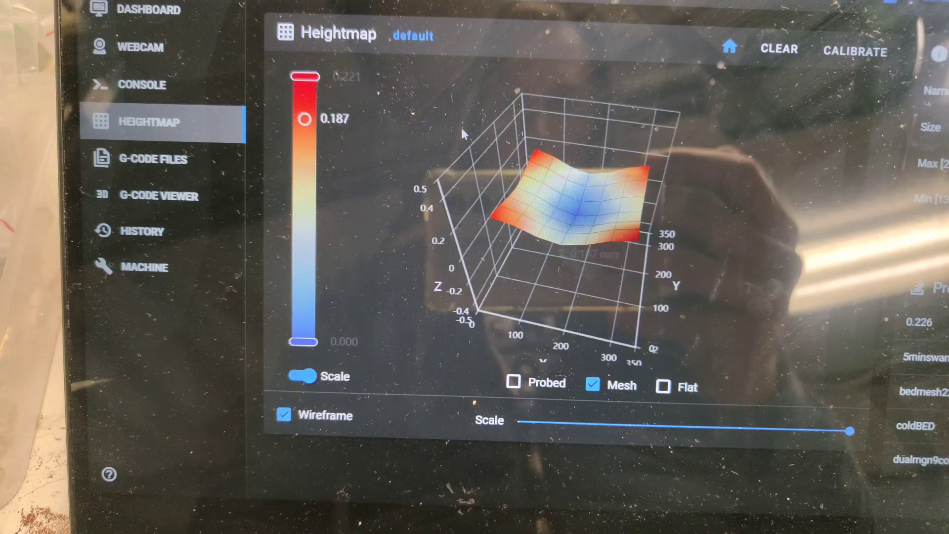
left_click(116, 12)
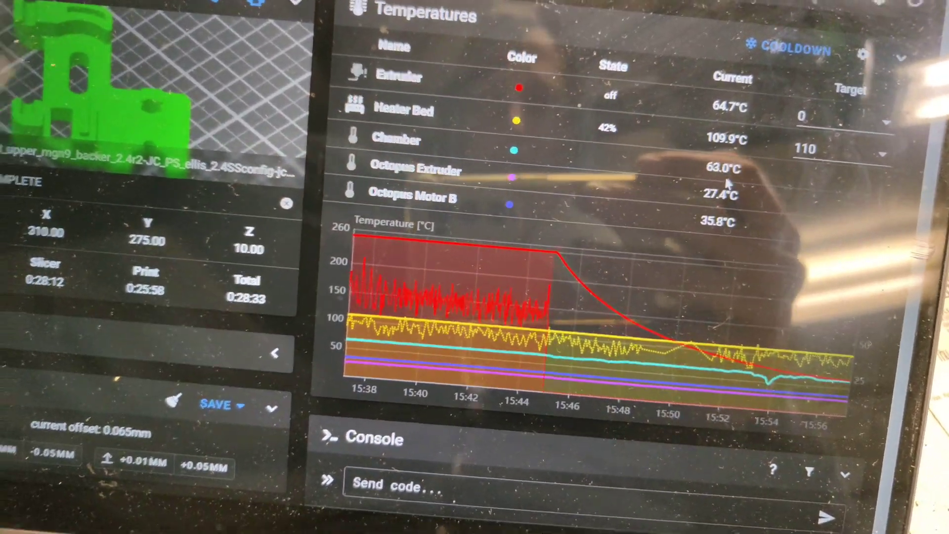
Step: Show the Temperatures panel with the heater bed target at 110 °C
left_click(119, 192)
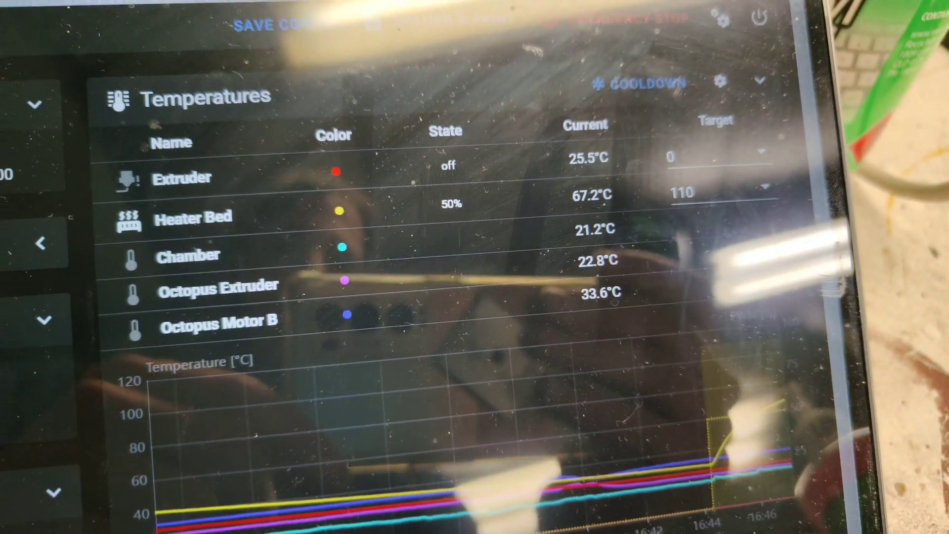
Step: Return to the Heightmap page while the bed warms toward 110 °C
left_click(100, 116)
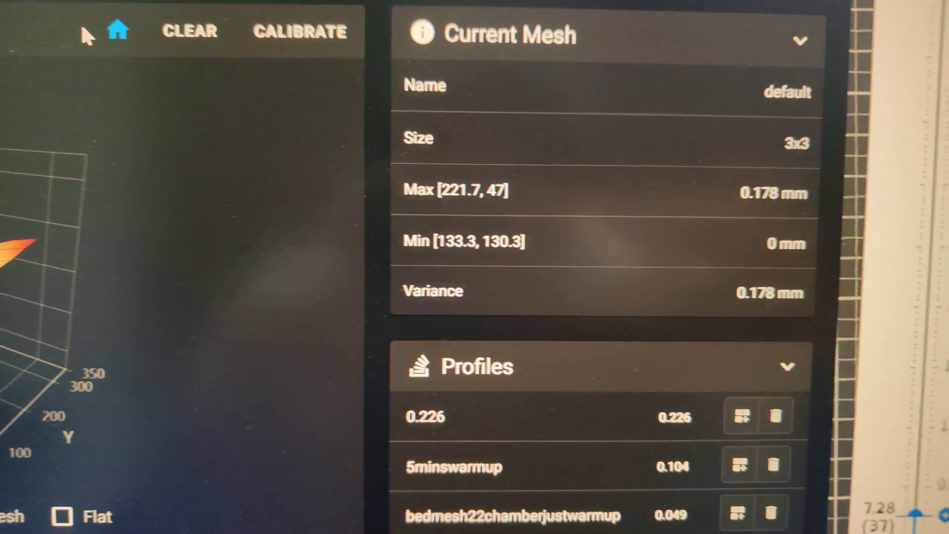
Step: Scroll to the Current Mesh panel showing the 3x3 default mesh with 0.178 mm variance
scroll("down", 3)
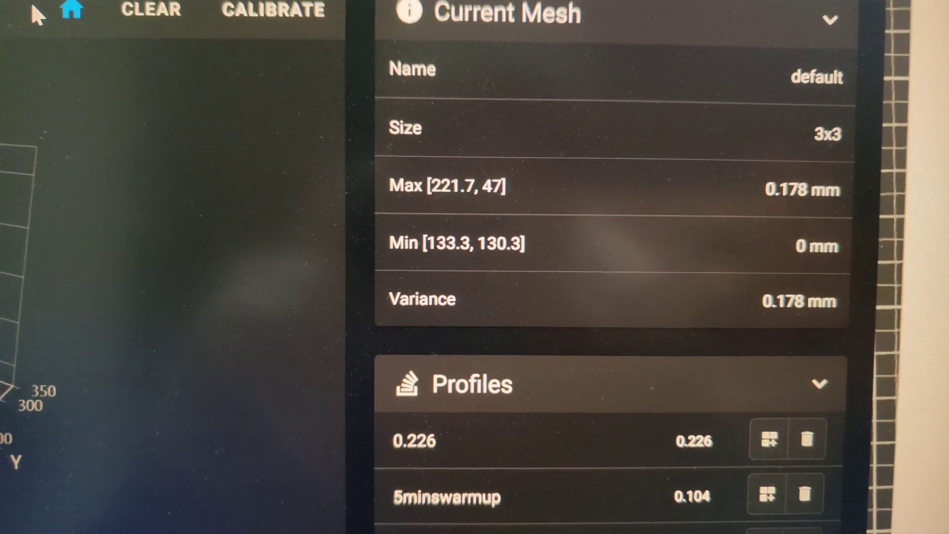